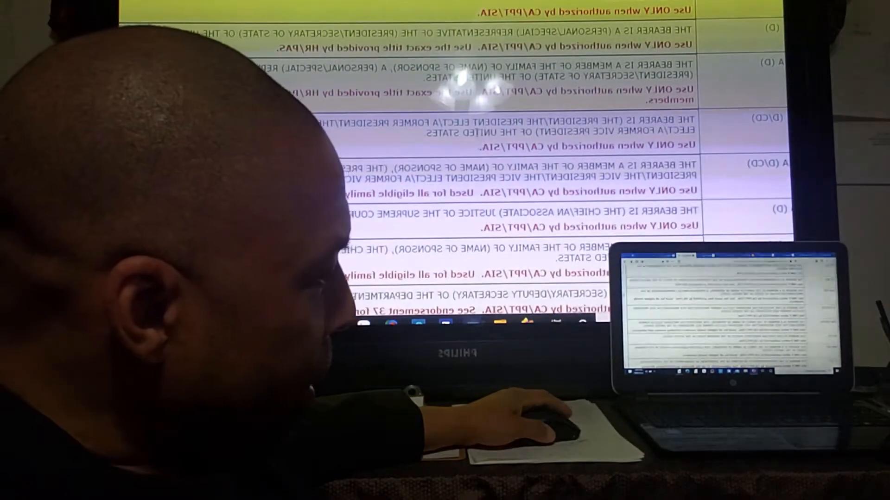
{"action": "scroll", "scroll_direction": "up", "scroll_amount": 3}
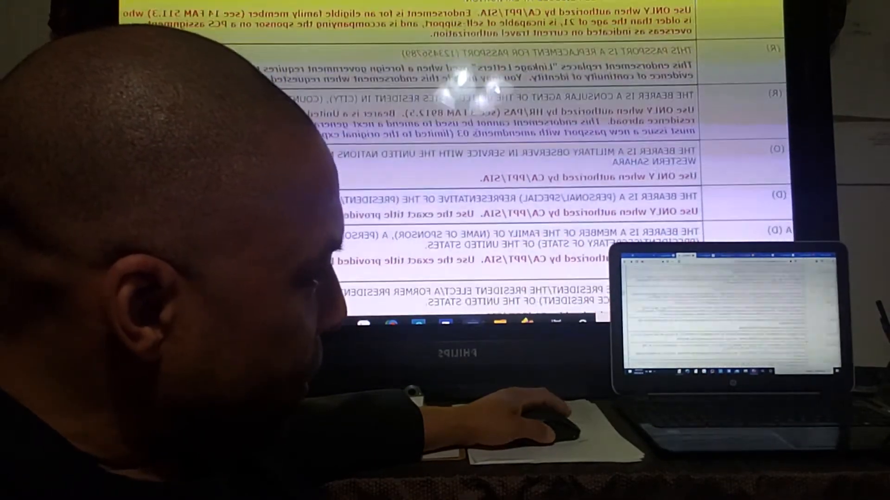